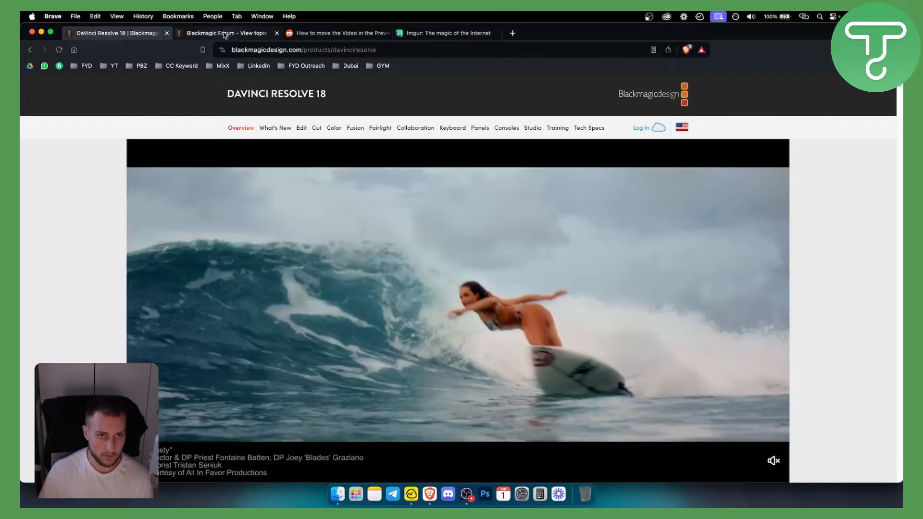
Step: Read the Blackmagic Forum reply on using Q to switch Source and Timeline viewers
left_click(225, 33)
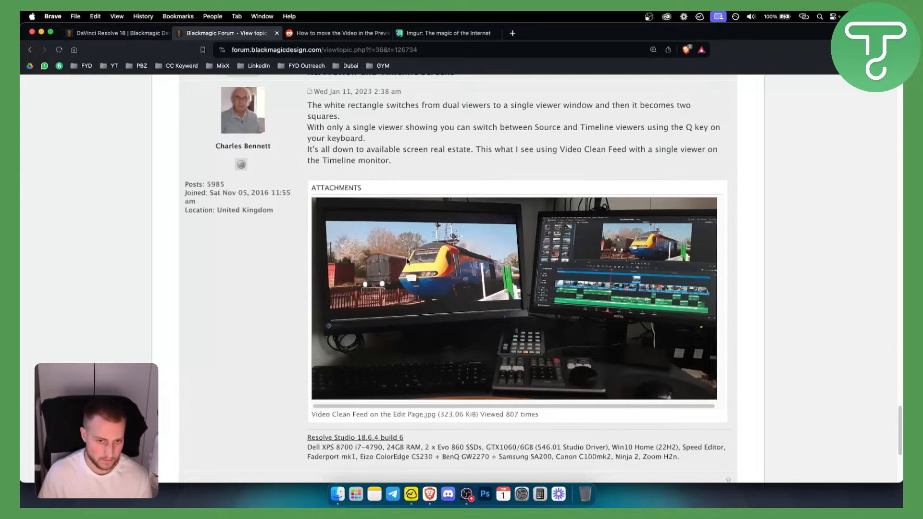
mouse_move(584, 322)
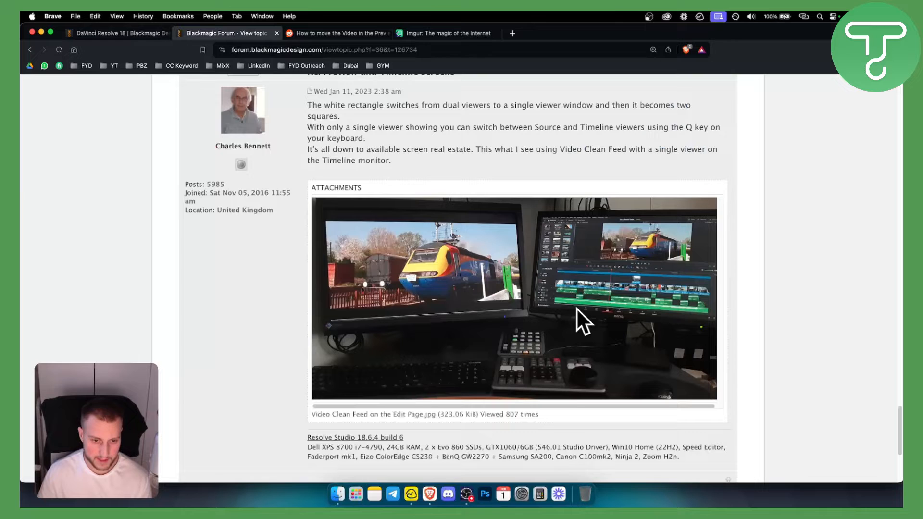
scroll("down", 3)
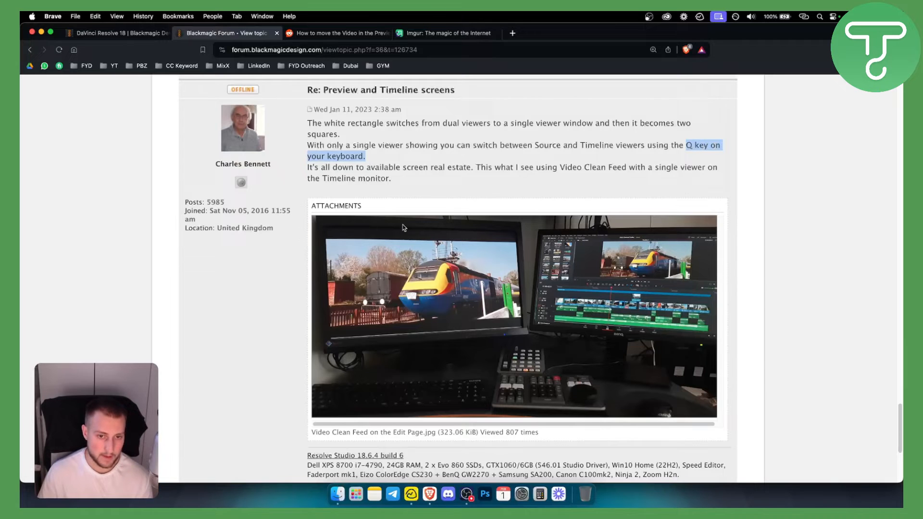
mouse_move(474, 210)
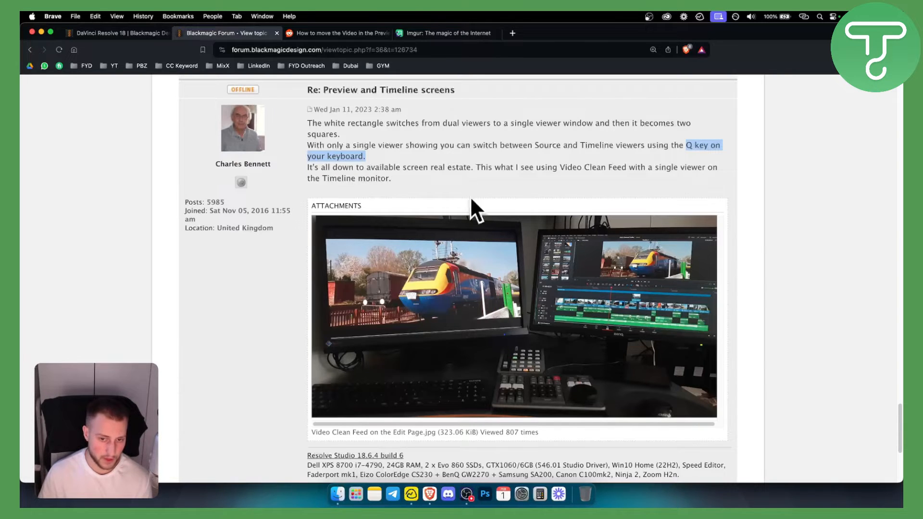
mouse_move(639, 223)
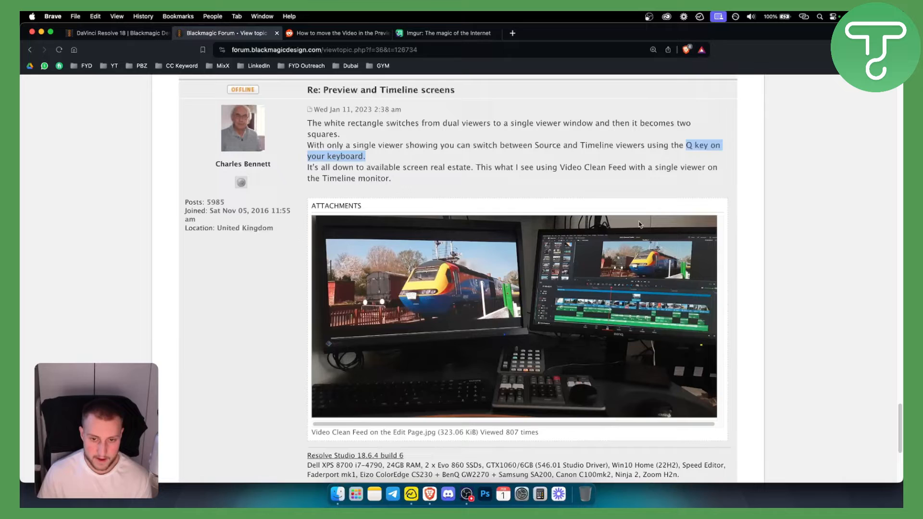
mouse_move(537, 243)
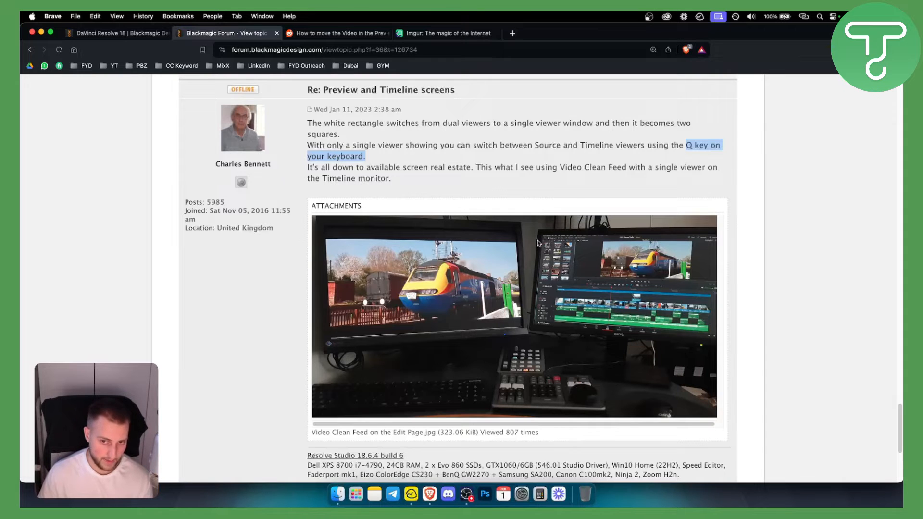
mouse_move(701, 271)
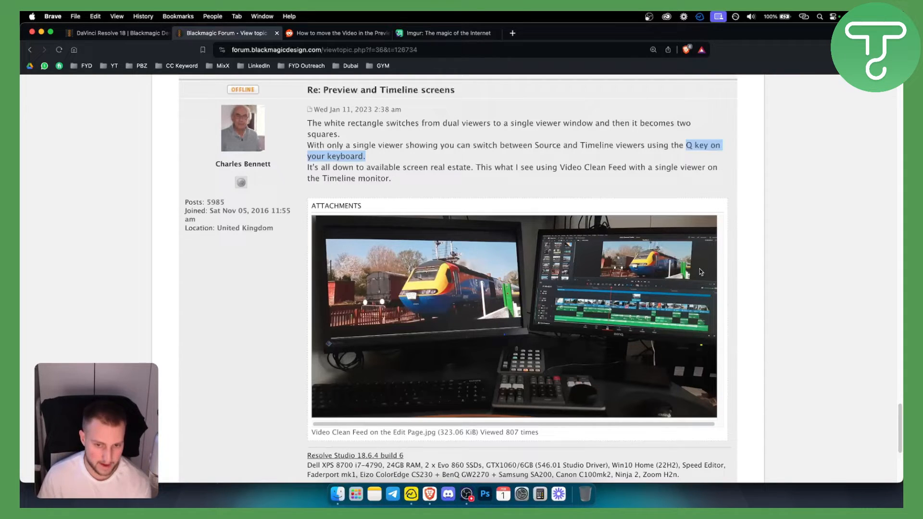
scroll("down", 3)
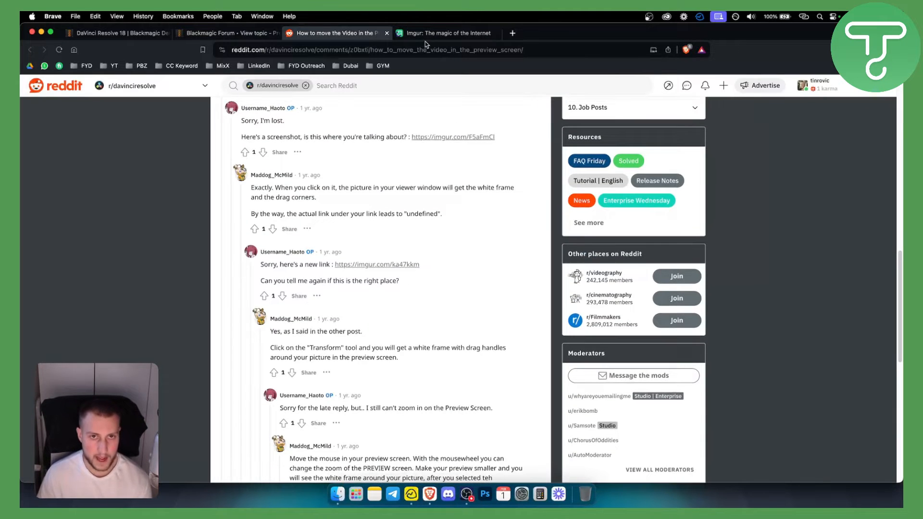
Step: Compare the Imgur Transform screenshot with the highlighted Reddit reply, then return to the forum
left_click(447, 33)
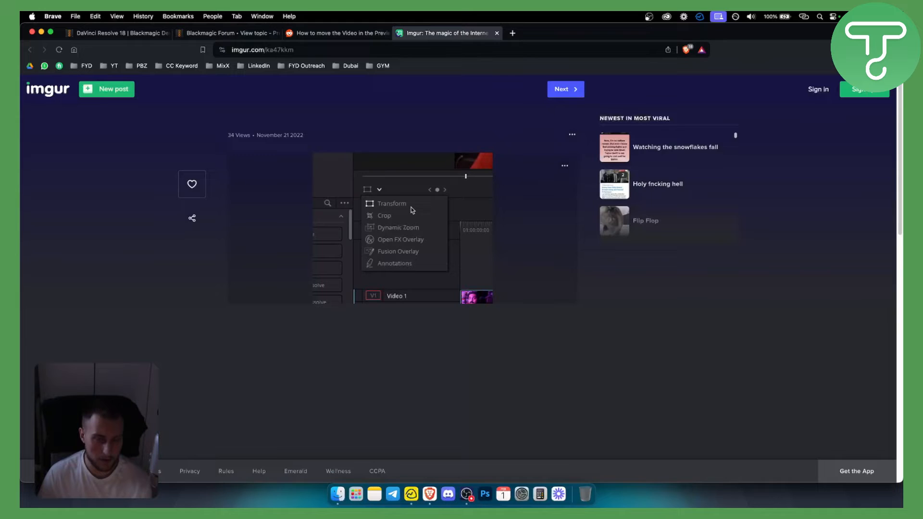
left_click(336, 33)
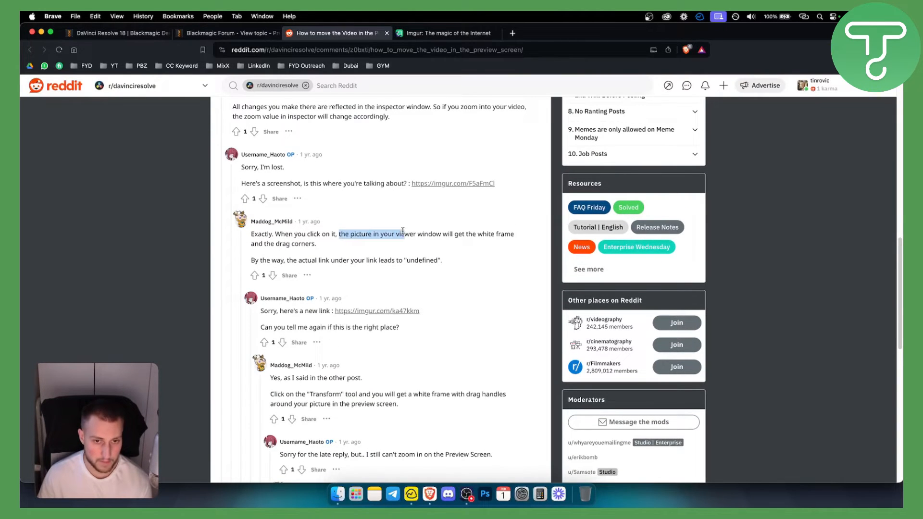
left_click_drag(401, 234, 441, 233)
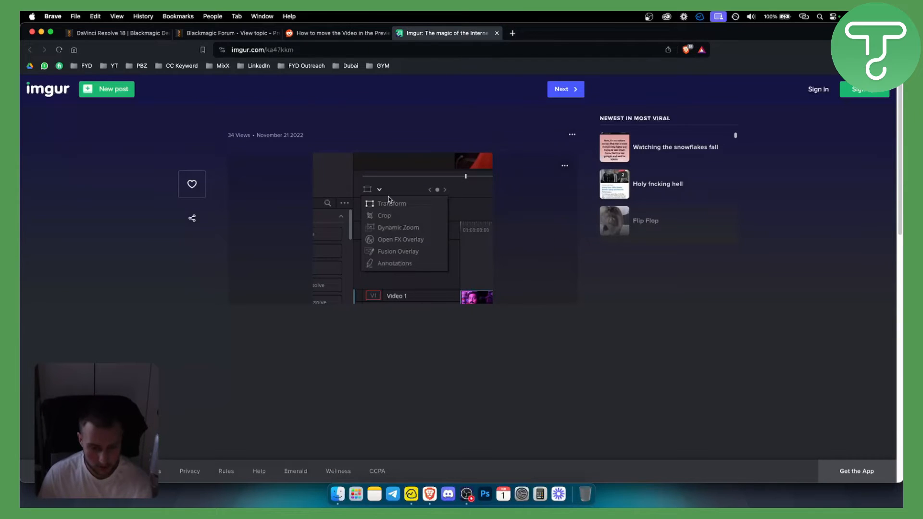
left_click(229, 33)
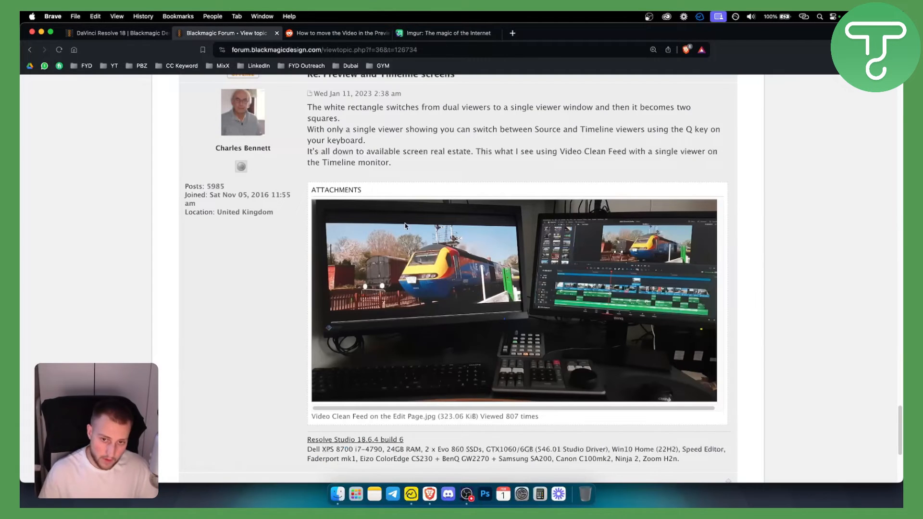
mouse_move(461, 269)
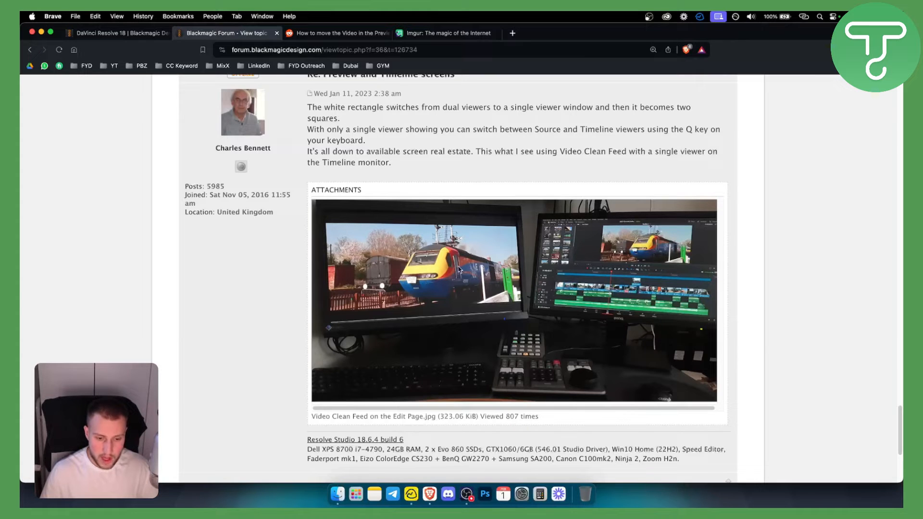
mouse_move(494, 290)
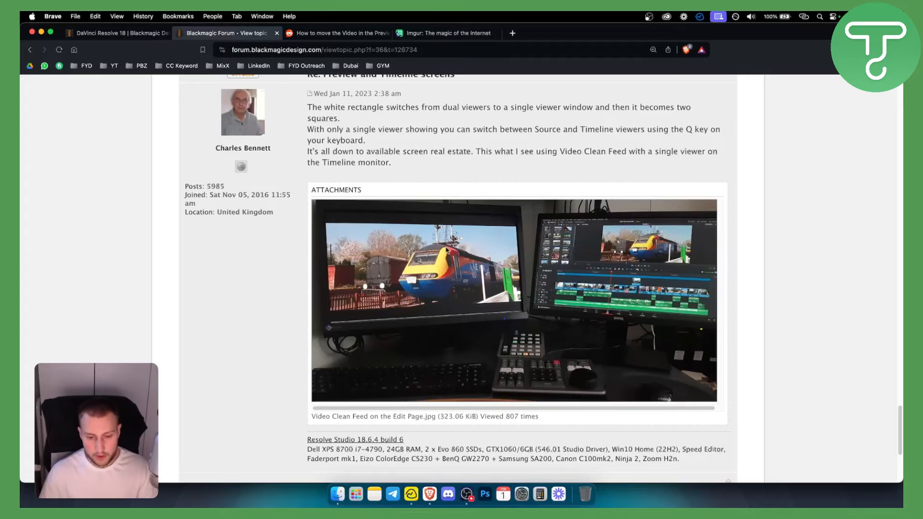
mouse_move(647, 158)
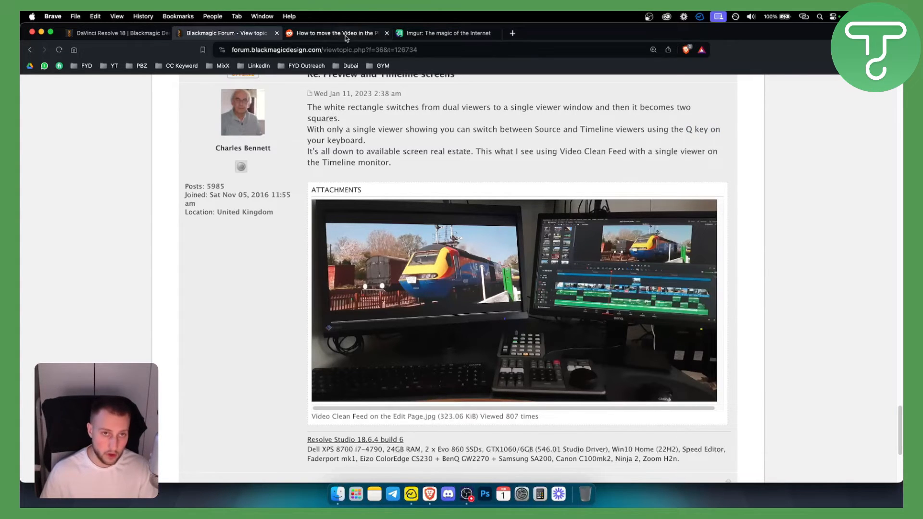
left_click(446, 33)
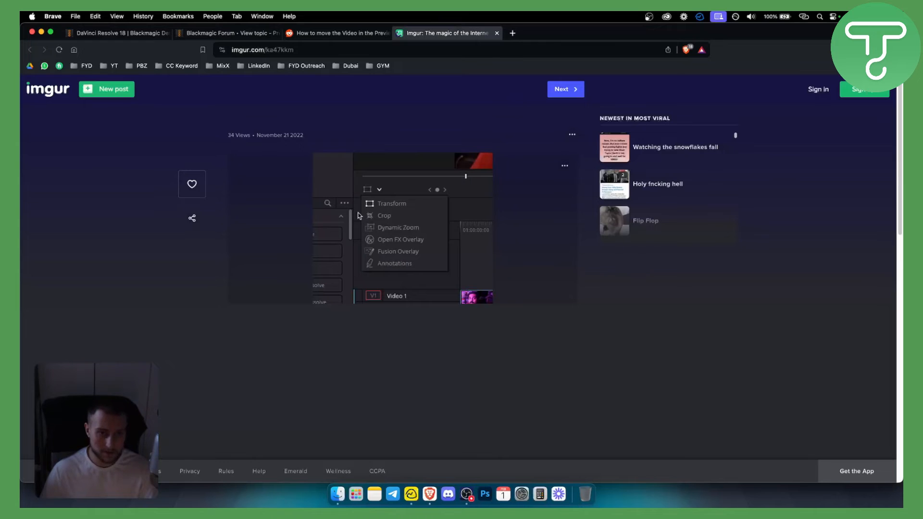
left_click(226, 33)
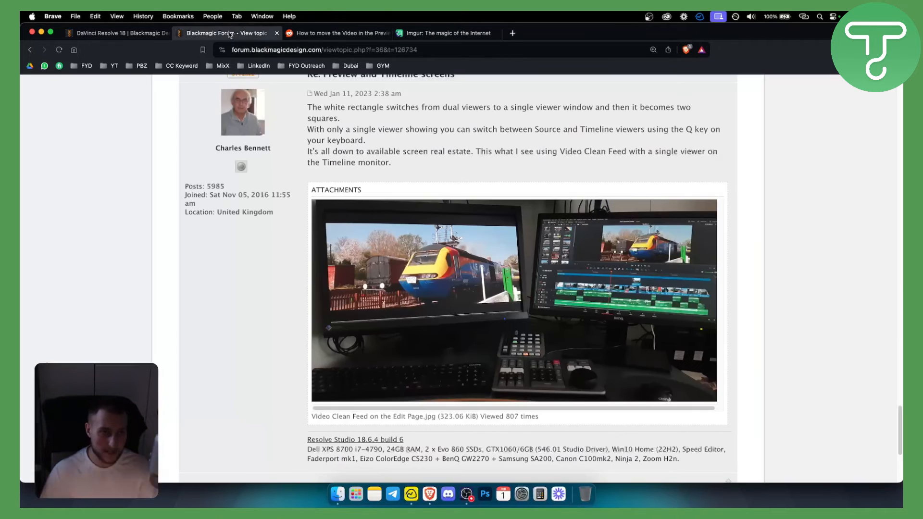
mouse_move(447, 286)
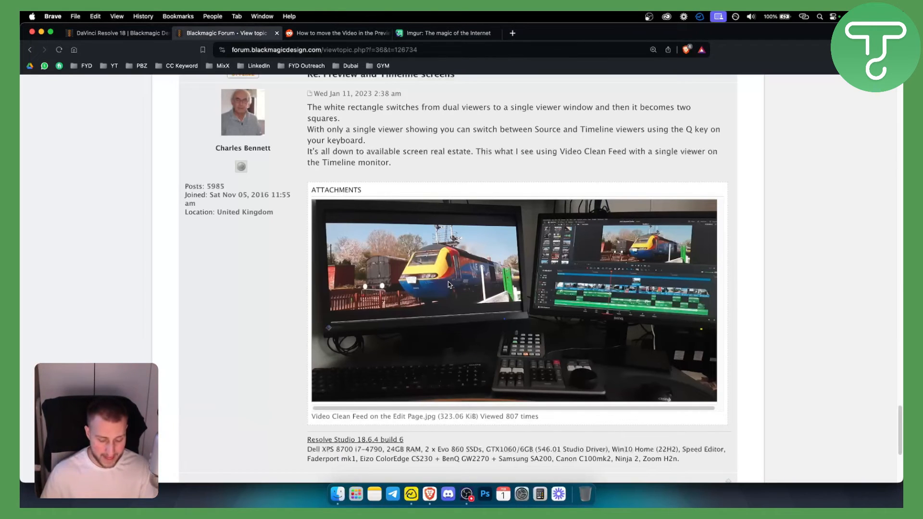